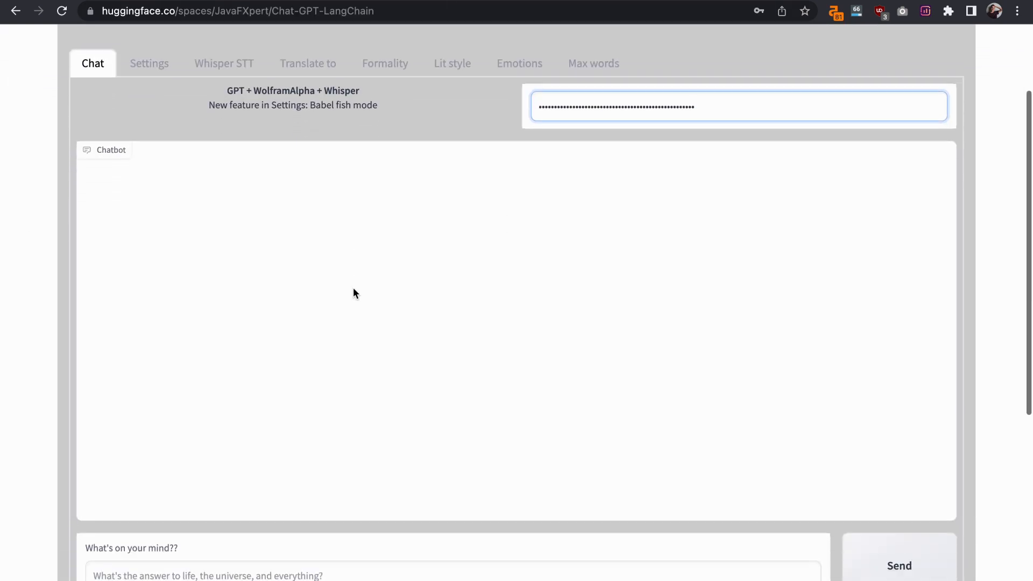
- Write the prompt 'write an seo optimized meta description for a web design agenc...' in the chat box
{"action": "scroll", "scroll_direction": "down", "scroll_amount": 3}
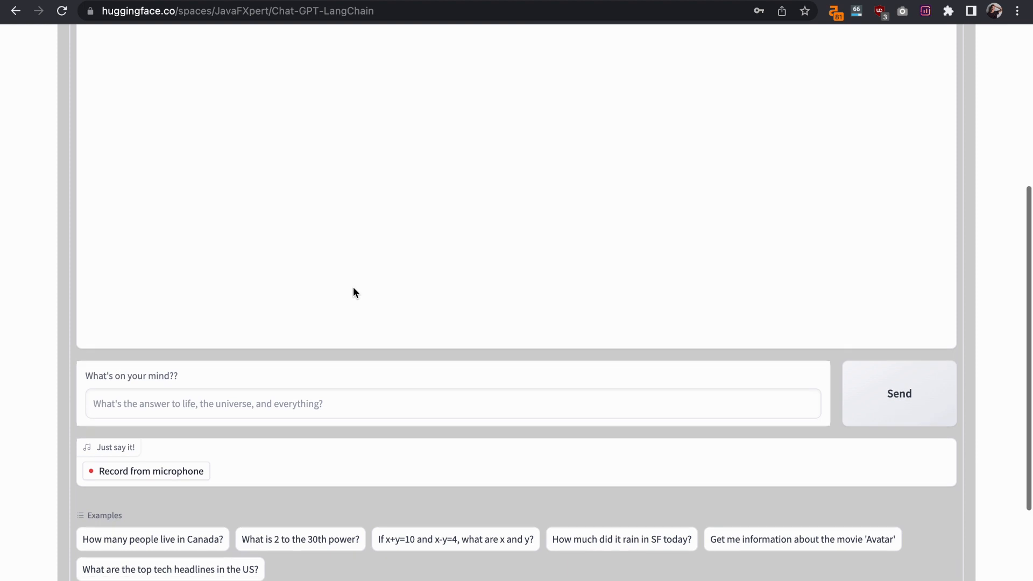
{"action": "type", "text": "wr"}
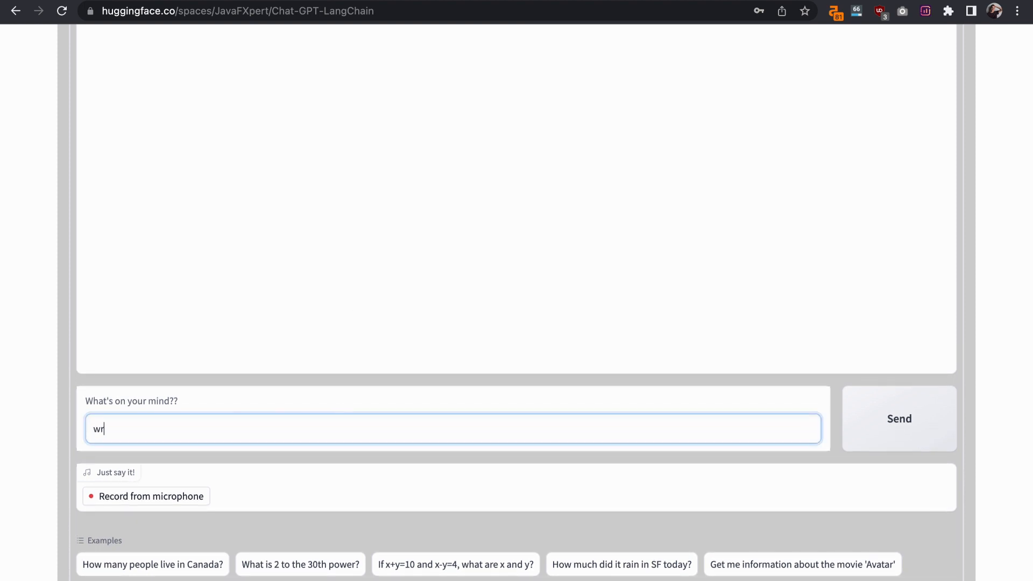
{"action": "type", "text": "ite an seo optimize"}
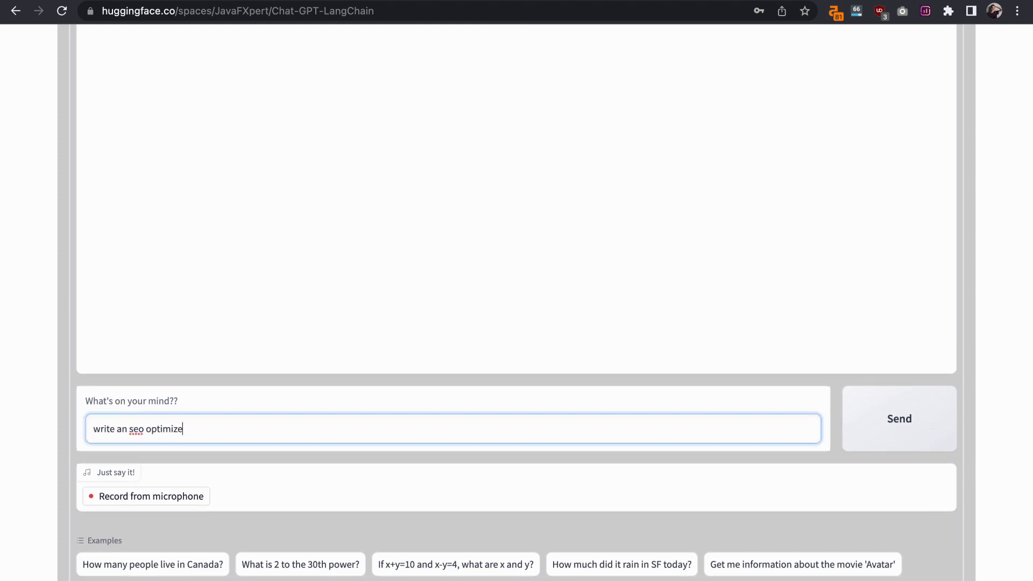
{"action": "type", "text": "d meta de"}
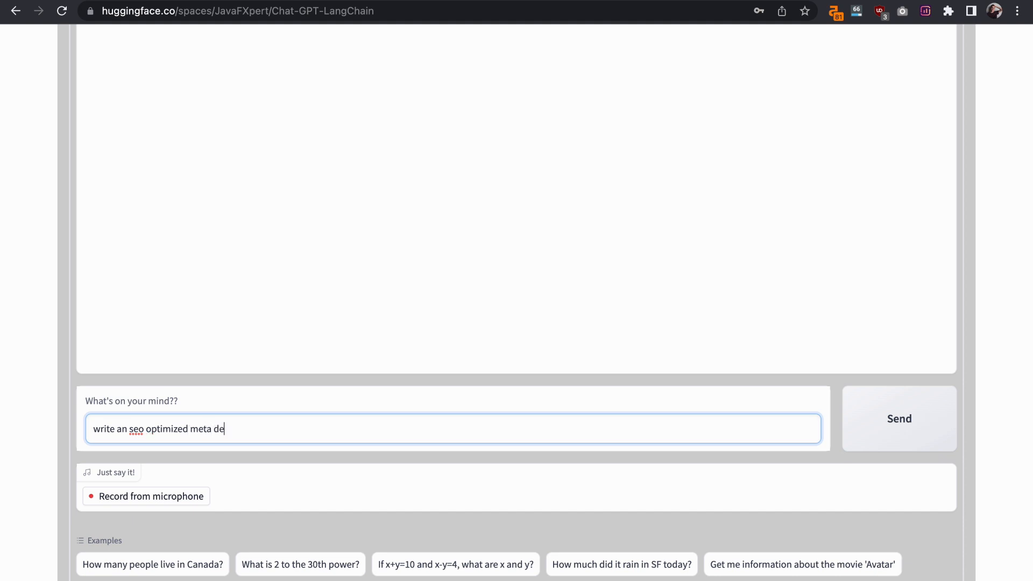
{"action": "type", "text": "scription for a"}
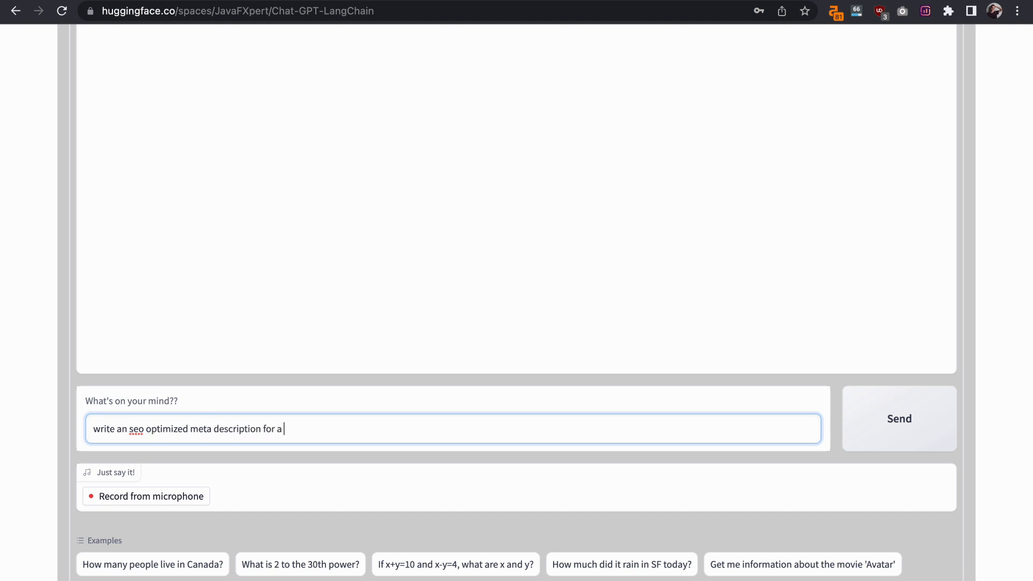
{"action": "type", "text": "web design agency called starmorph"}
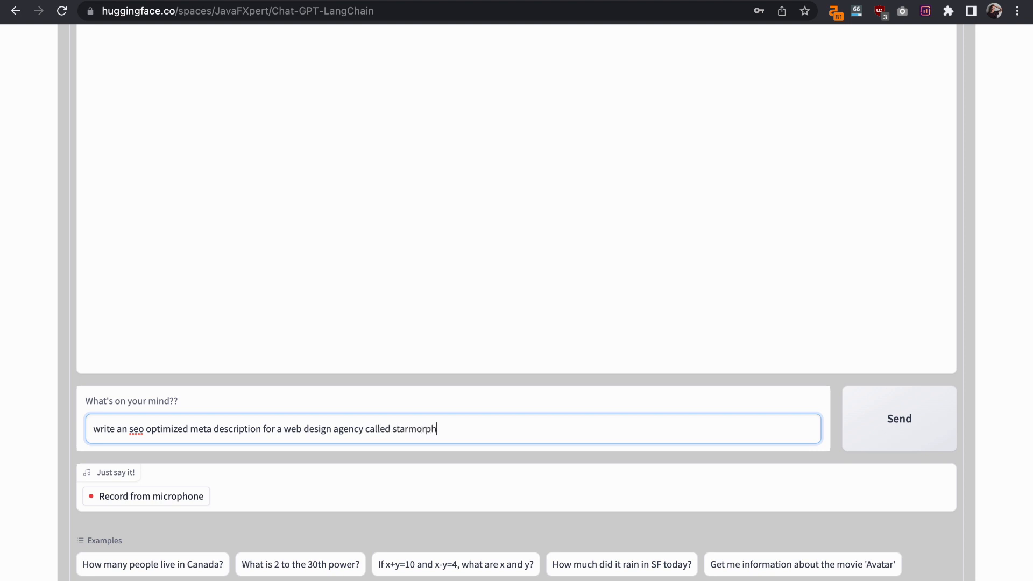
- Send the meta-description request so the chatbot starts generating a reply for Starmorph
{"action": "left_click", "coordinate": [898, 419]}
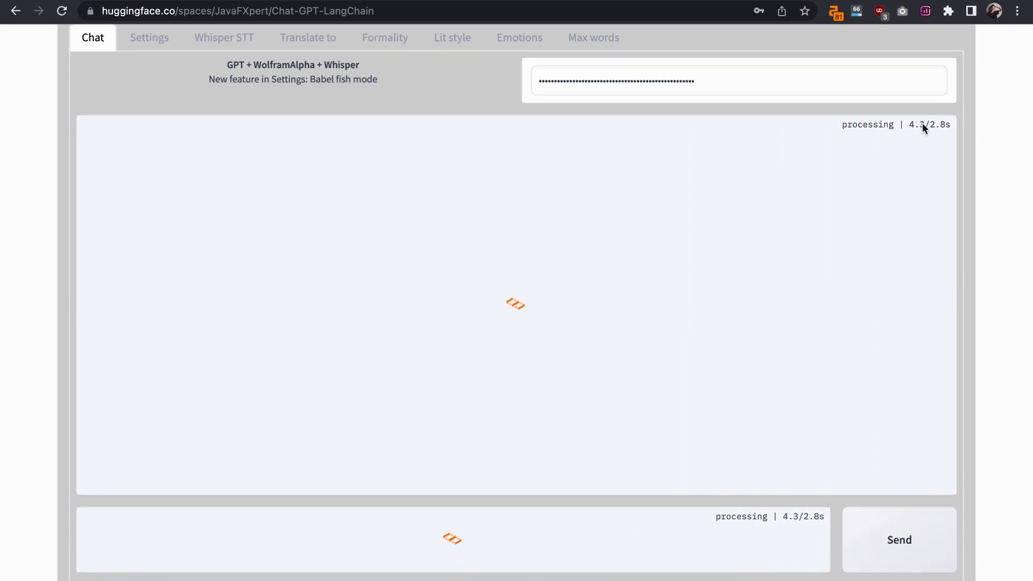
{"action": "mouse_move", "coordinate": [810, 212]}
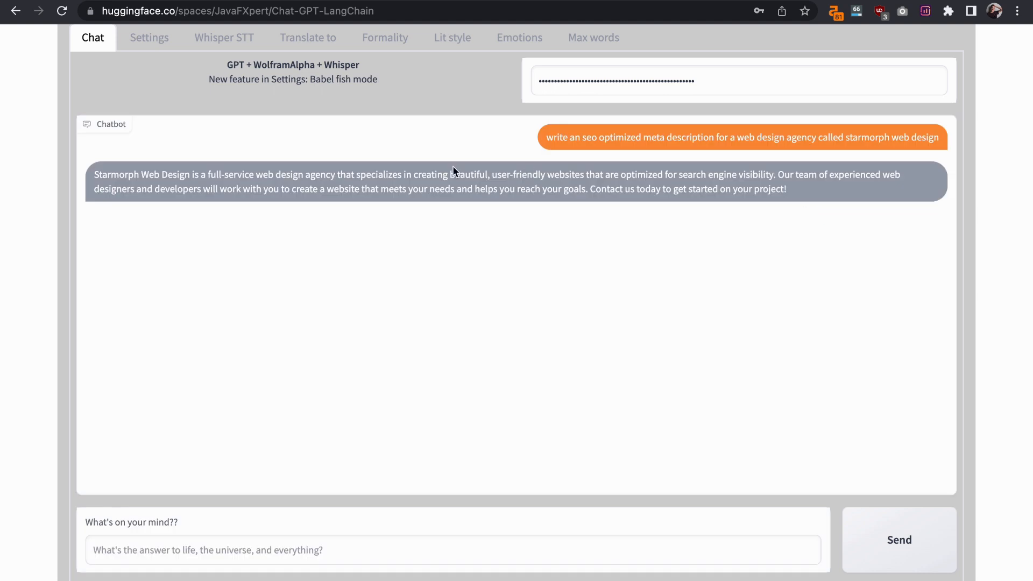
{"action": "mouse_move", "coordinate": [593, 171]}
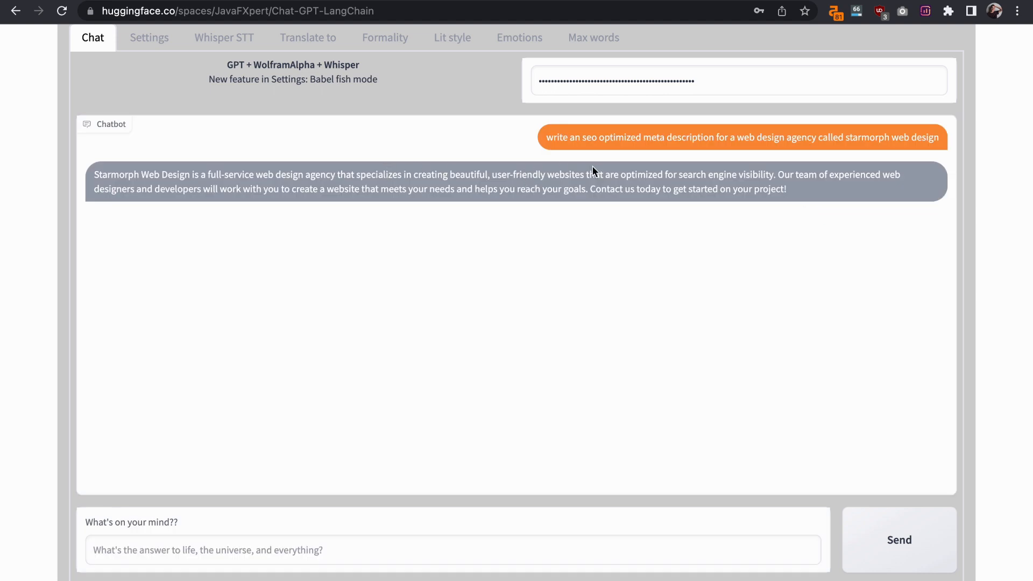
{"action": "scroll", "scroll_direction": "down", "scroll_amount": 3}
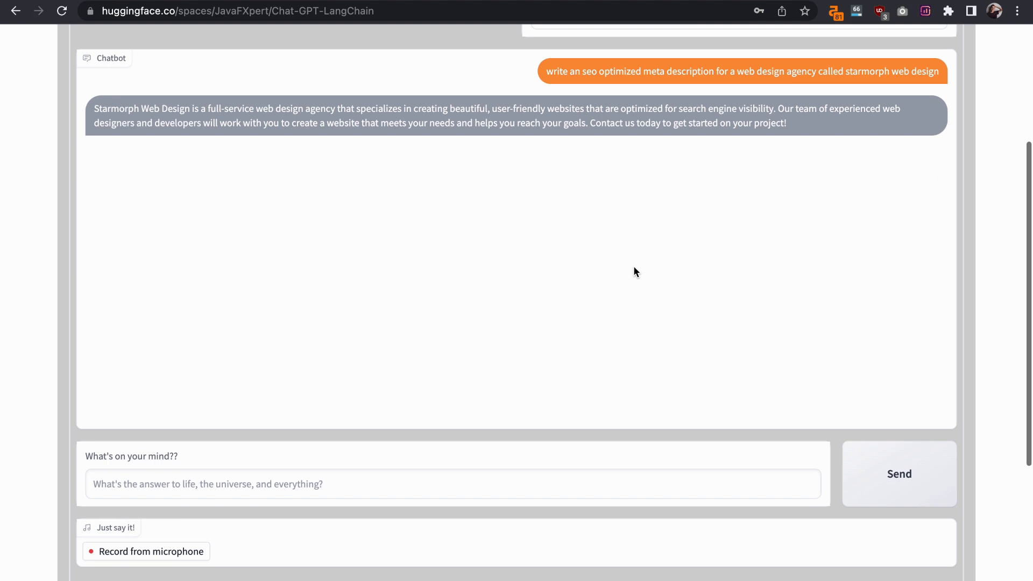
{"action": "scroll", "scroll_direction": "down", "scroll_amount": 3}
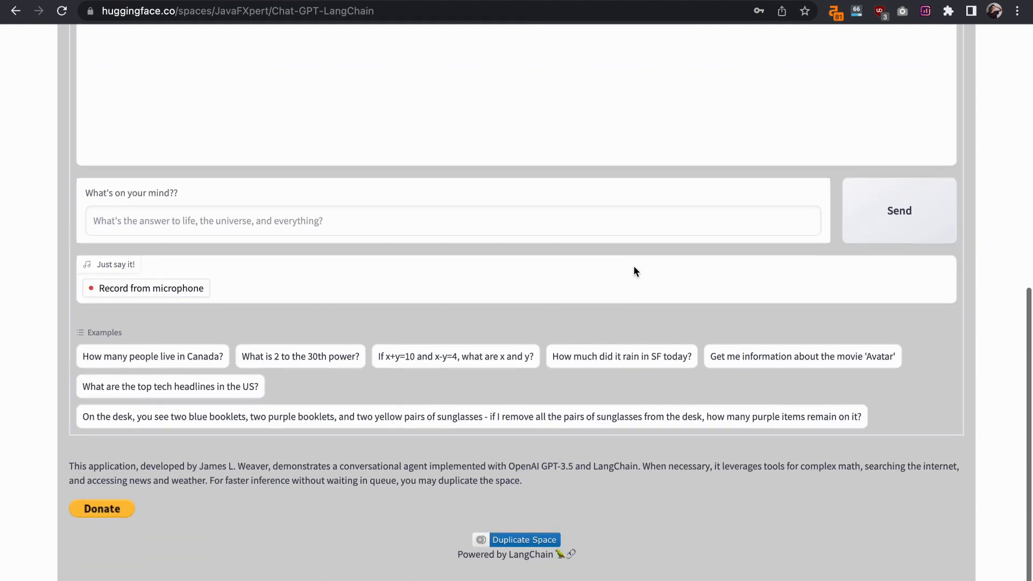
{"action": "scroll", "scroll_direction": "up", "scroll_amount": 3}
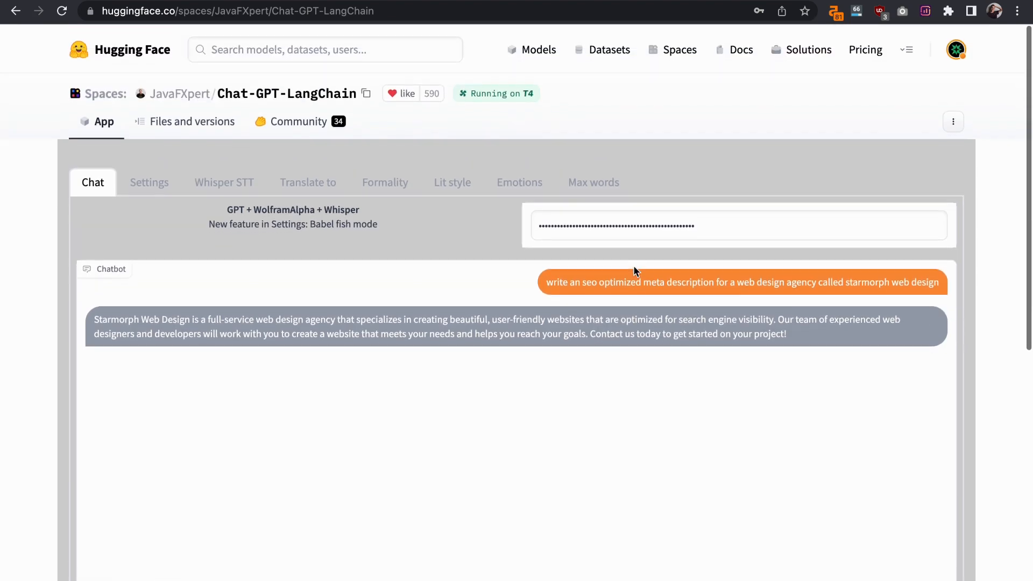